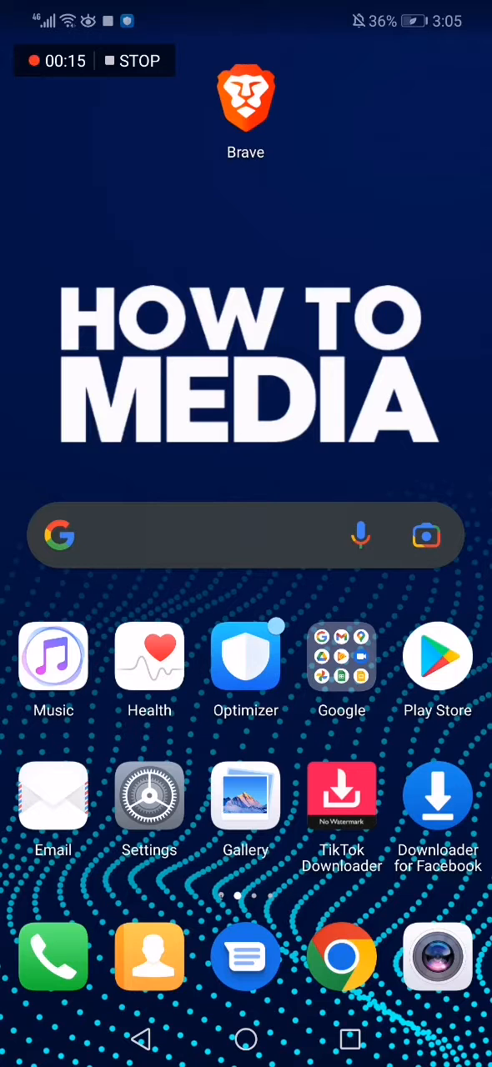
# - Launch Brave from the home screen and open its three-dot main menu
pyautogui.click(246, 96)
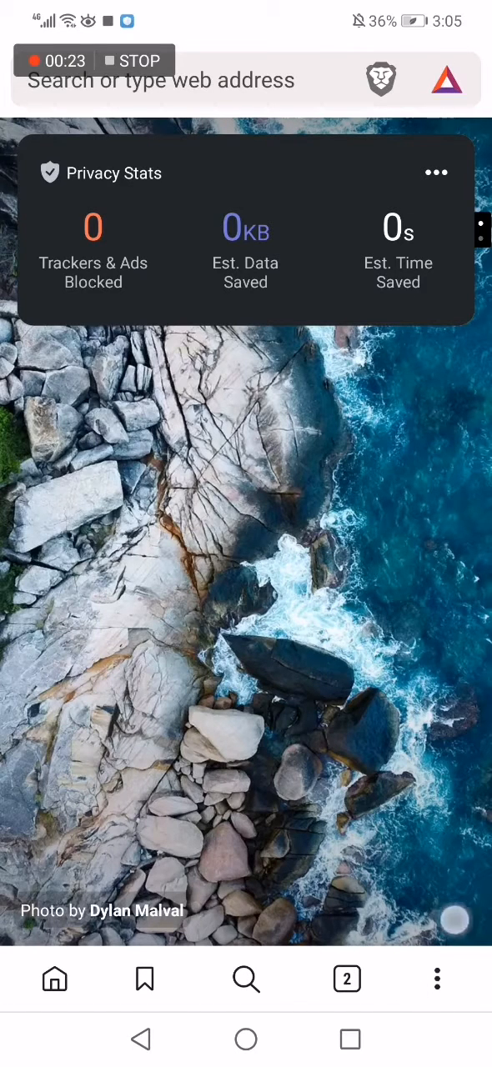
pyautogui.click(437, 978)
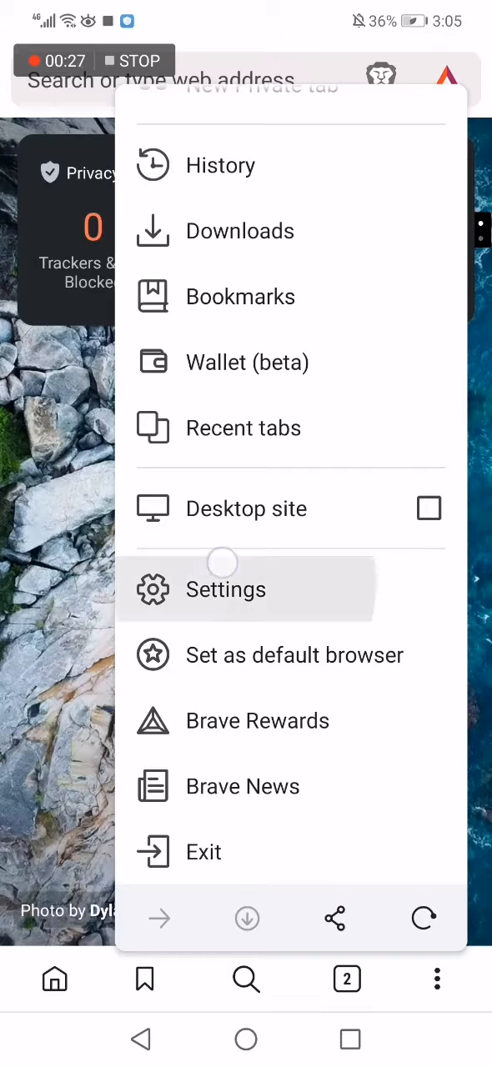
# - Open Brave Settings and scroll down to the Online checkout section with Payment methods
pyautogui.click(225, 588)
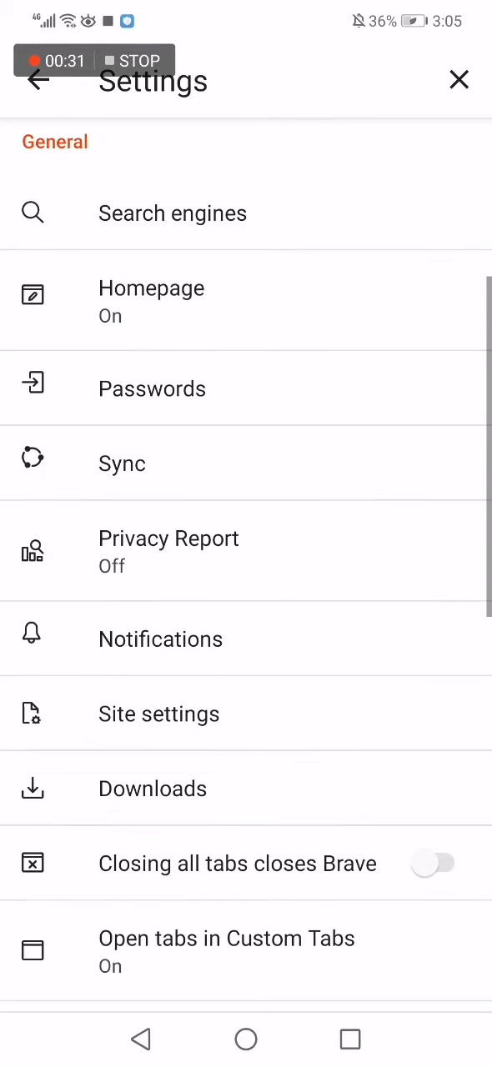
pyautogui.scroll(-3)
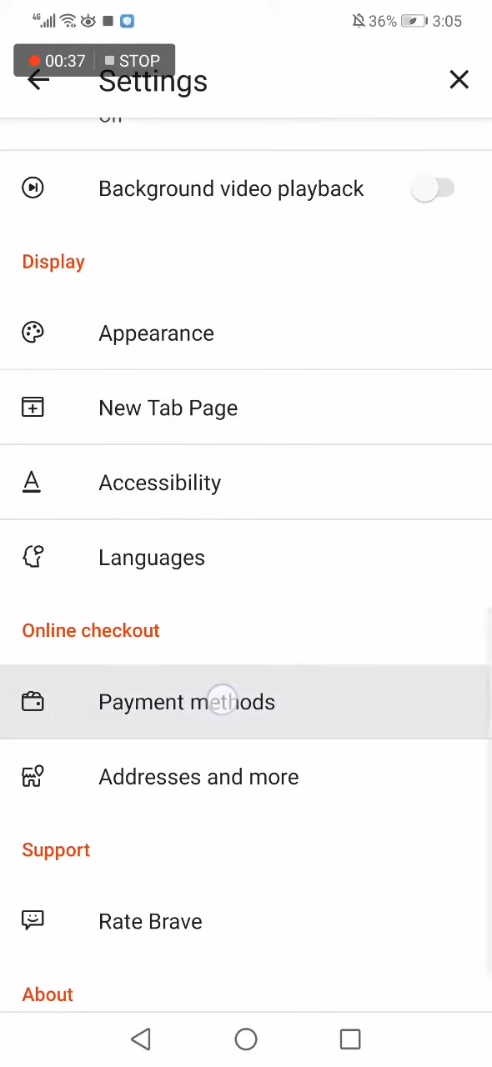
pyautogui.click(187, 701)
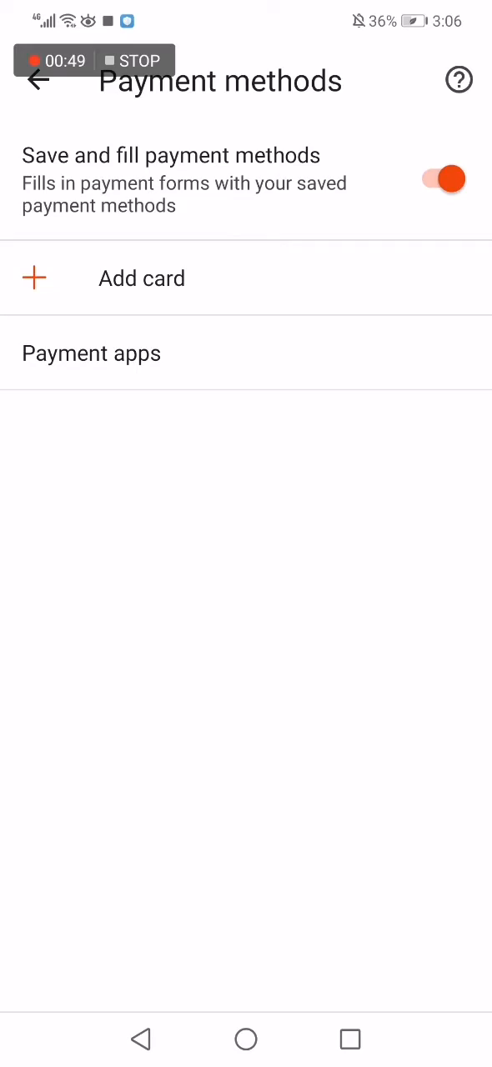
pyautogui.click(35, 80)
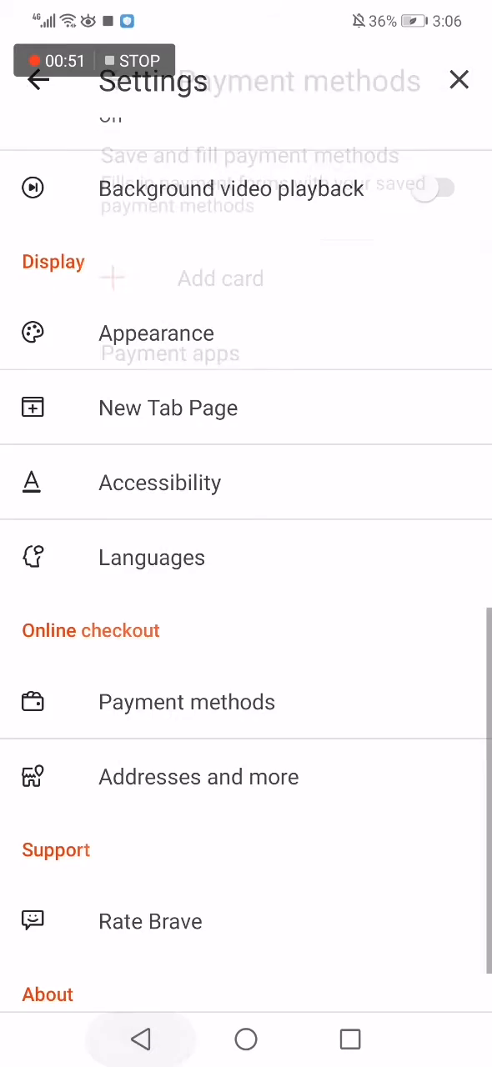